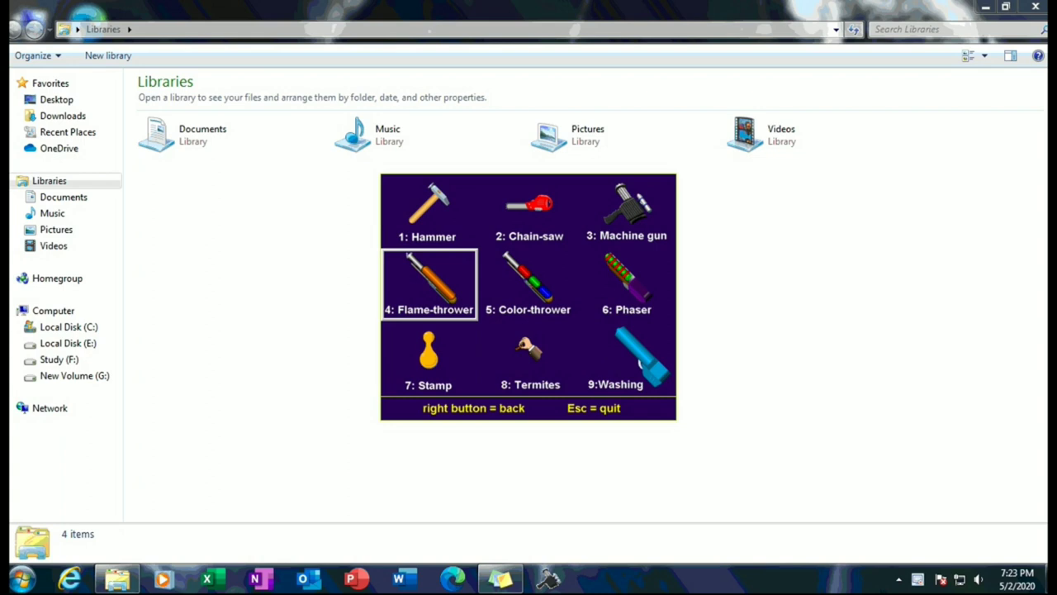
# - Switch Desktop Destroyer to the cracking tool for the Libraries window
pyautogui.click(429, 359)
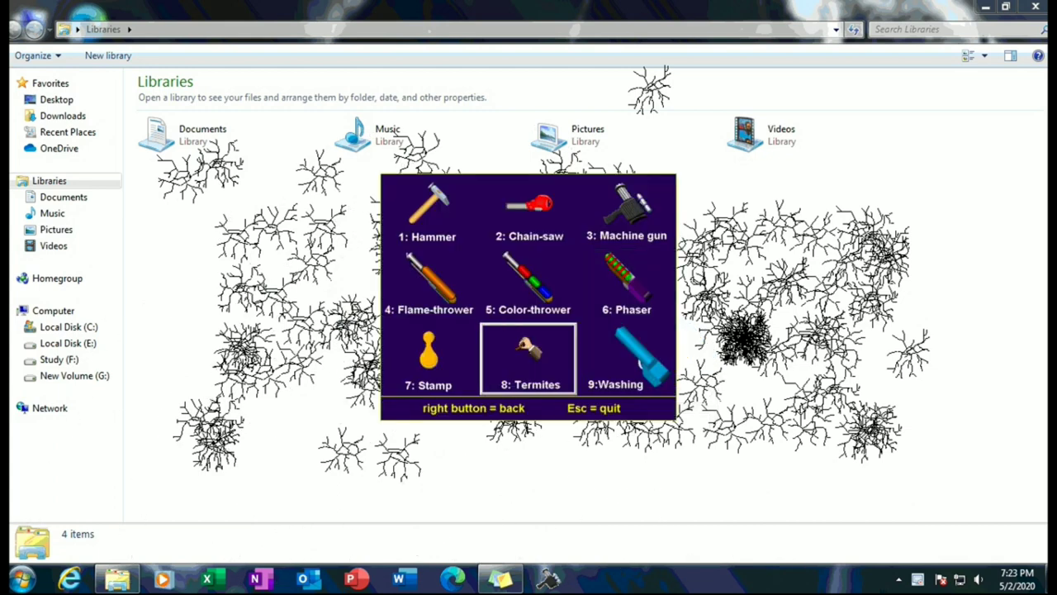
# - Select the bug tool to release red bugs over the cracked window
pyautogui.click(527, 358)
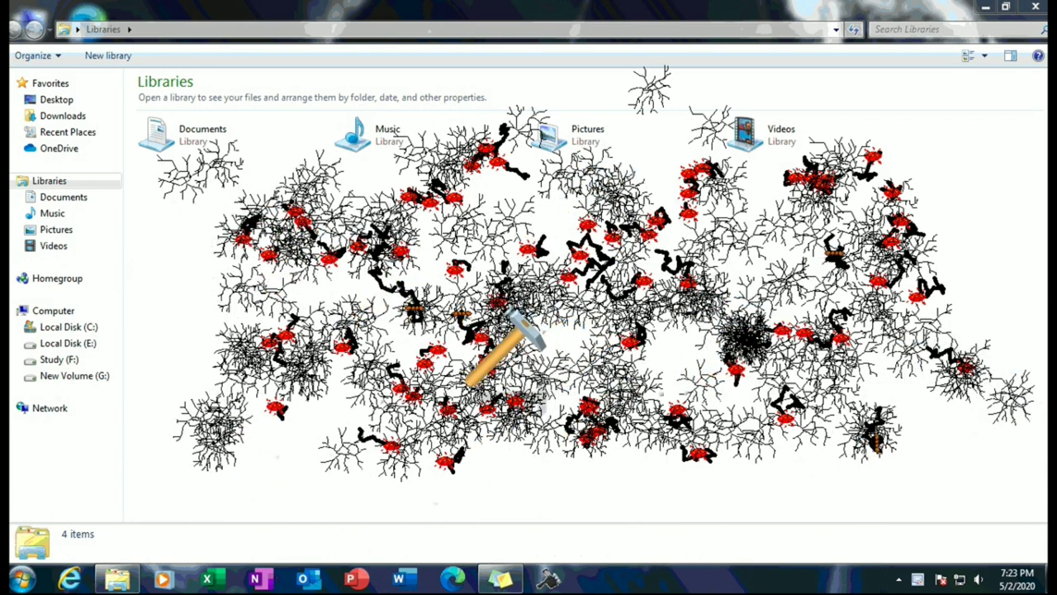
pyautogui.moveTo(793, 446)
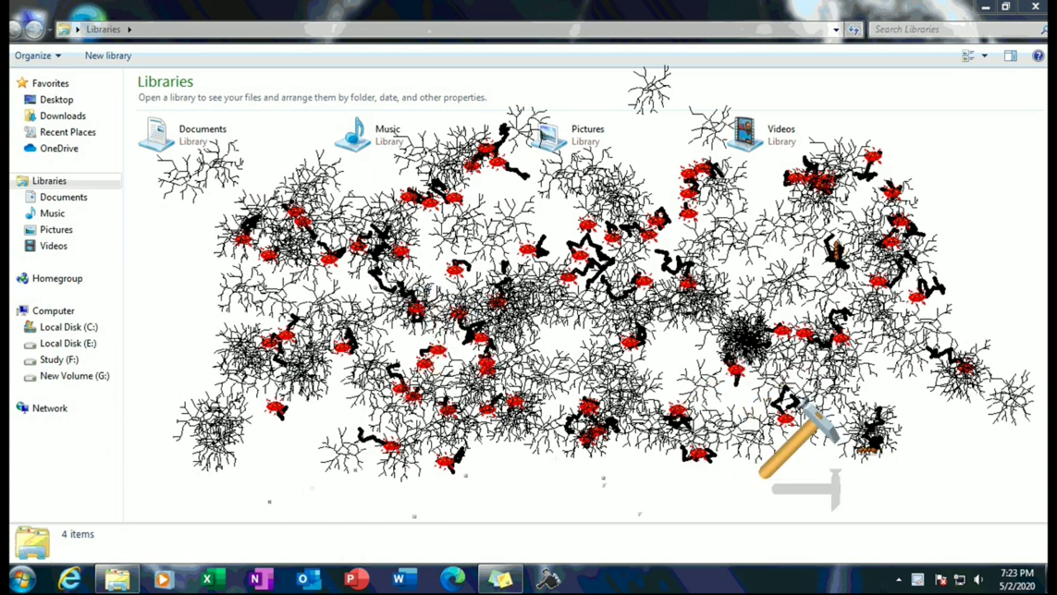
pyautogui.moveTo(793, 355)
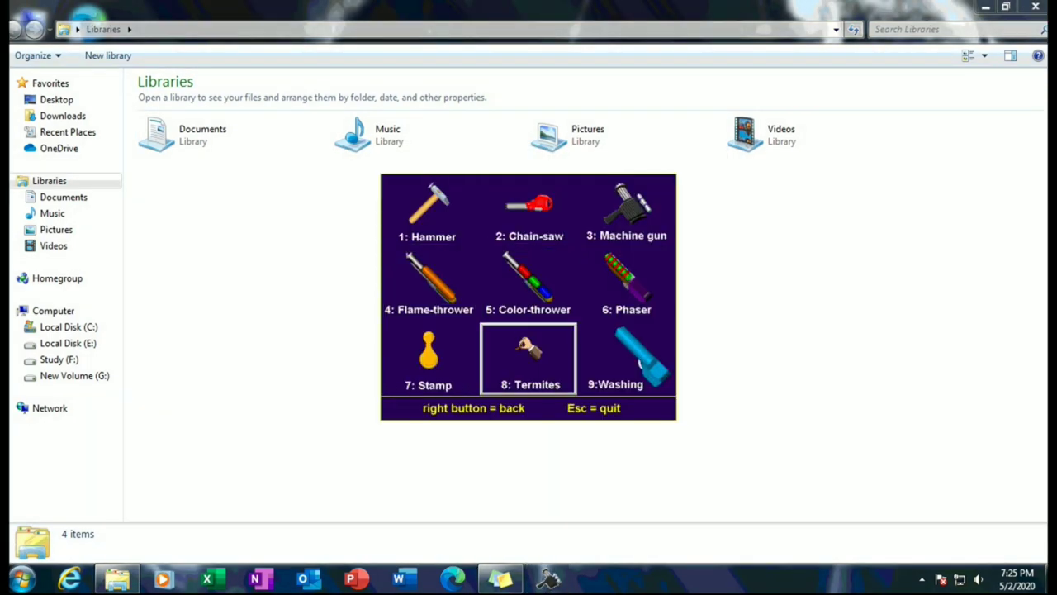
# - Choose Termites so bugs crawl over the clean Libraries window
pyautogui.click(528, 357)
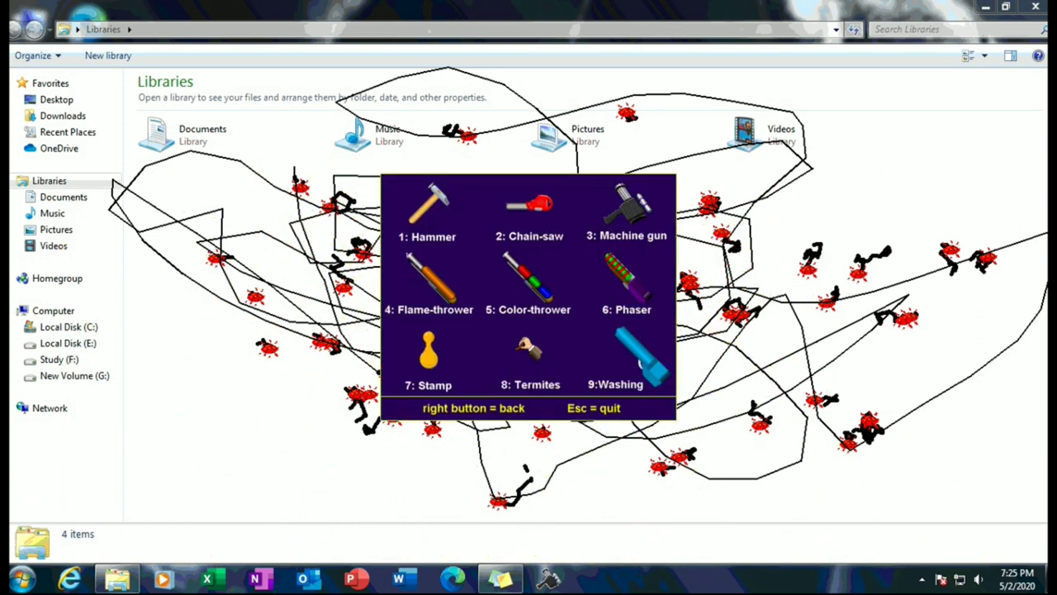
pyautogui.moveTo(527, 210)
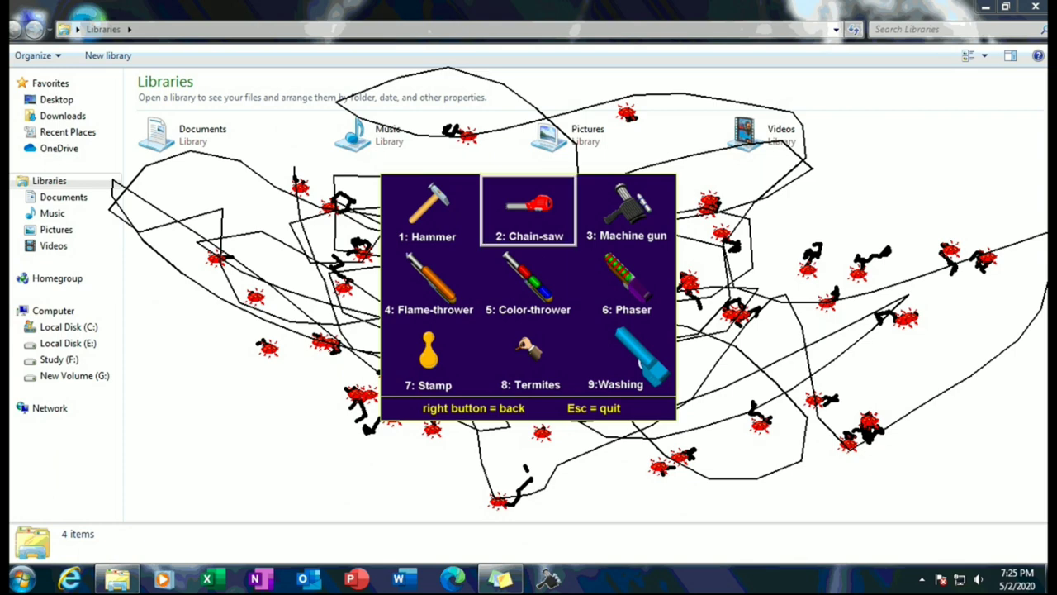
pyautogui.moveTo(528, 210)
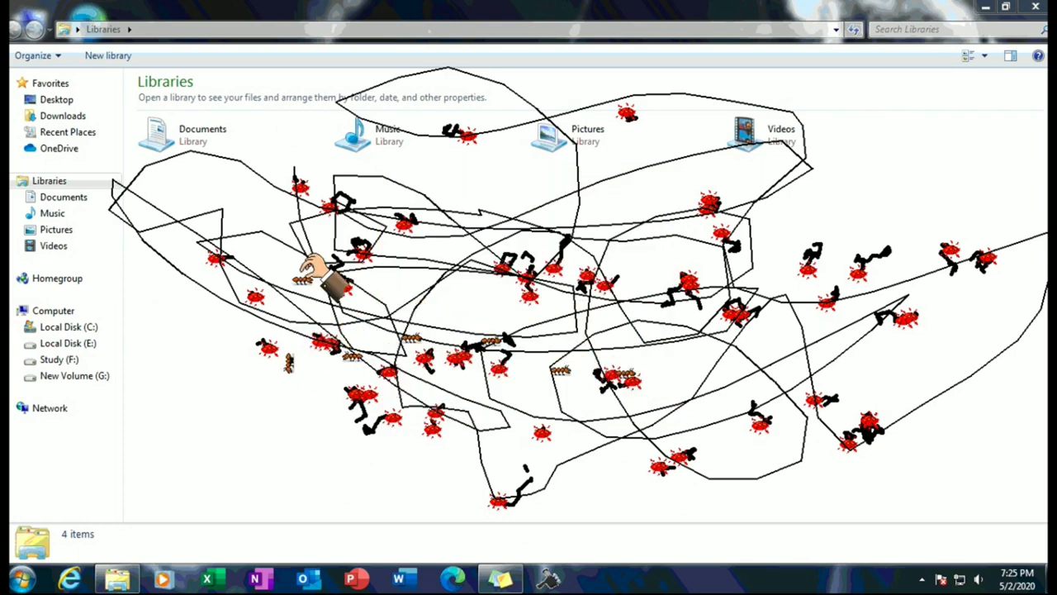
pyautogui.moveTo(702, 372)
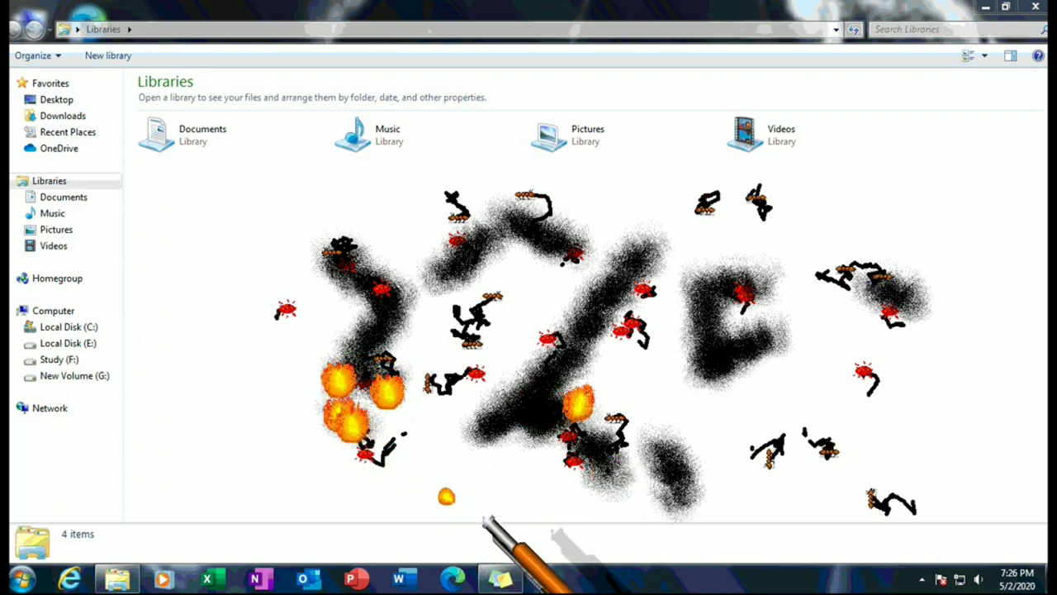
pyautogui.moveTo(413, 404)
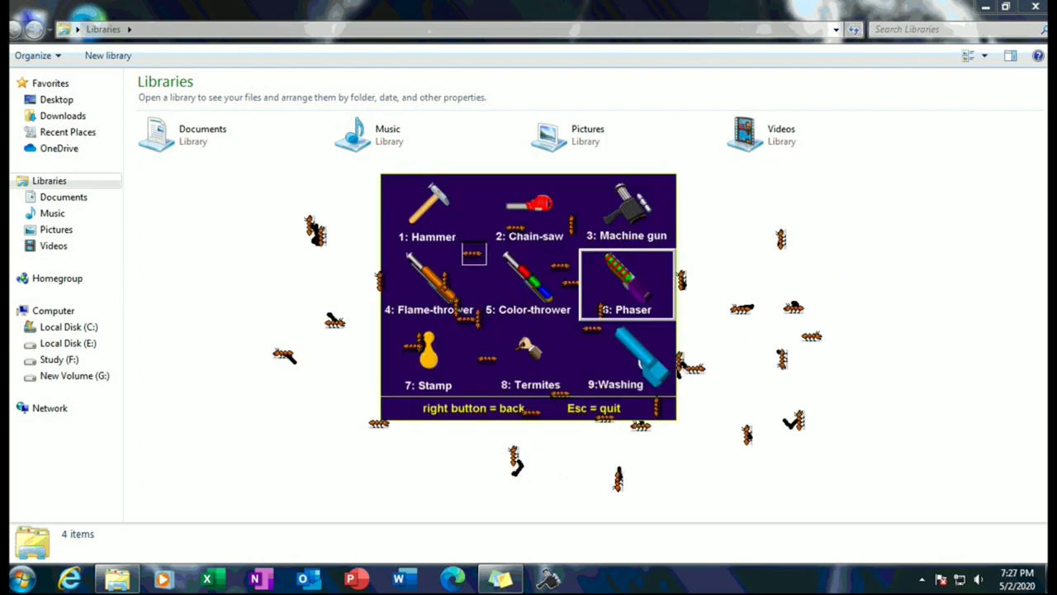
# - Pick the next Desktop Destroyer tool from the weapon menu
pyautogui.click(626, 285)
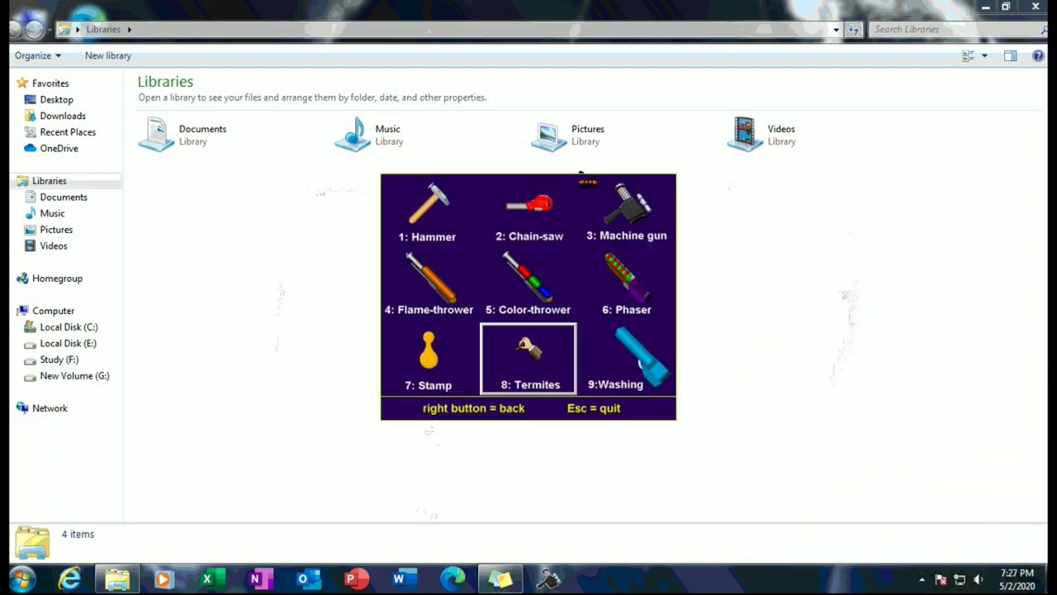
# - Select the next tool from the Desktop Destroyer menu
pyautogui.click(529, 359)
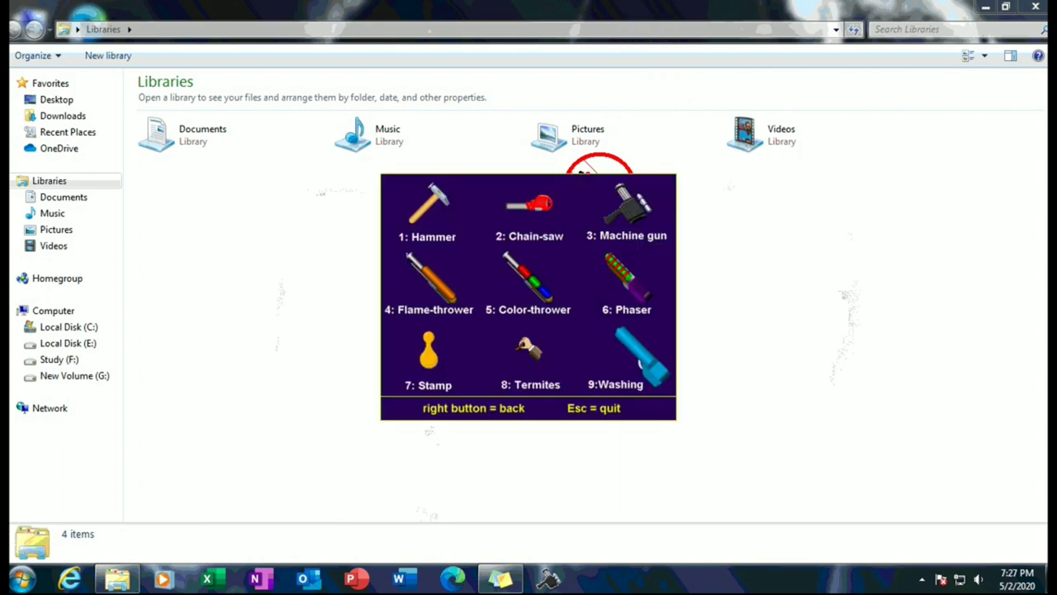
# - Stamp a red seal onto the Libraries window with Stamp (7)
pyautogui.click(530, 355)
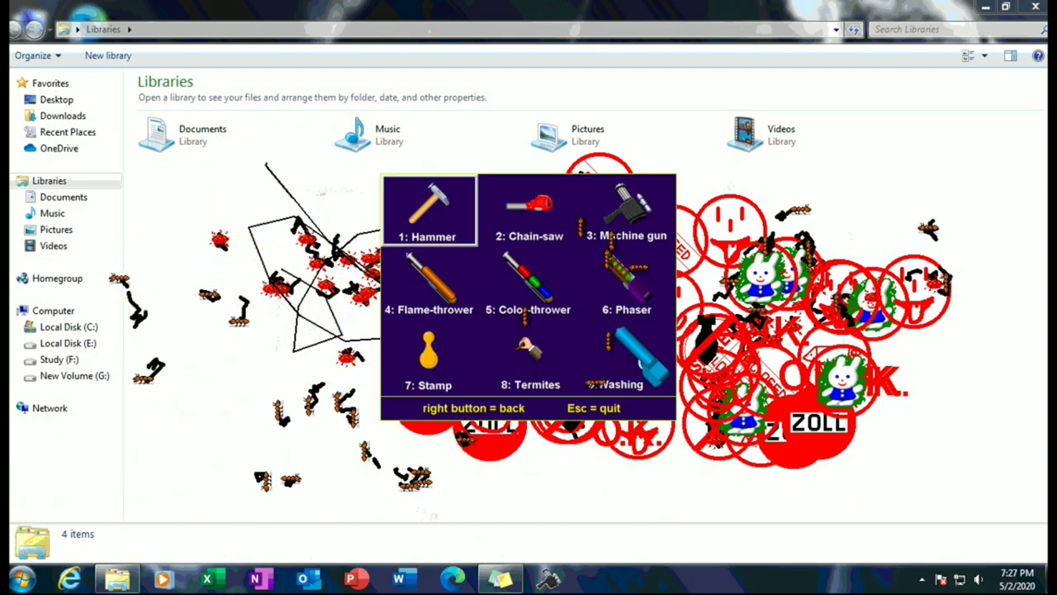
# - Choose Hammer (1) to crack the stamped window
pyautogui.click(428, 210)
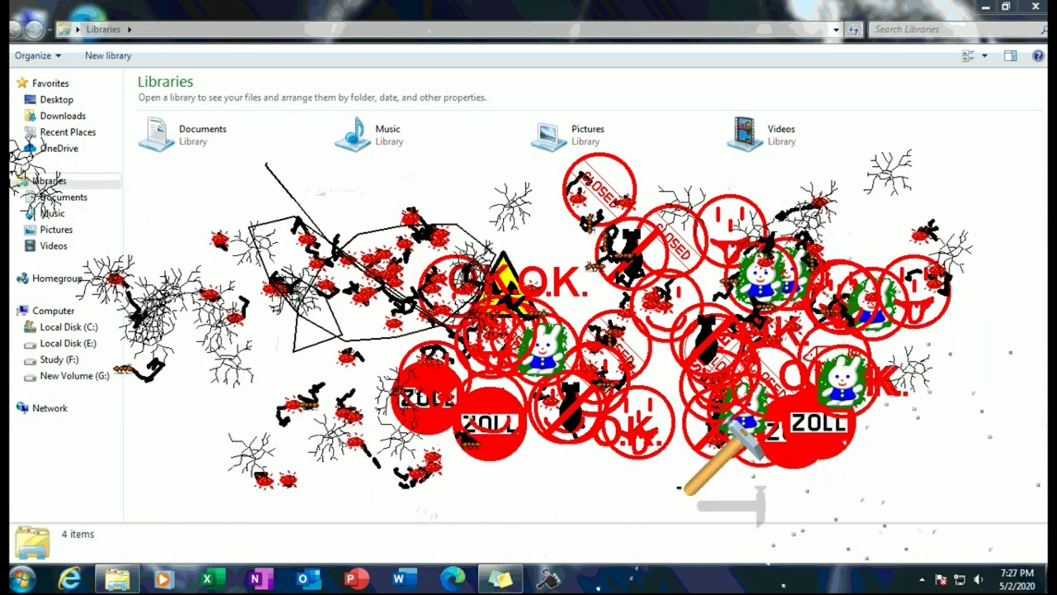
pyautogui.moveTo(438, 330)
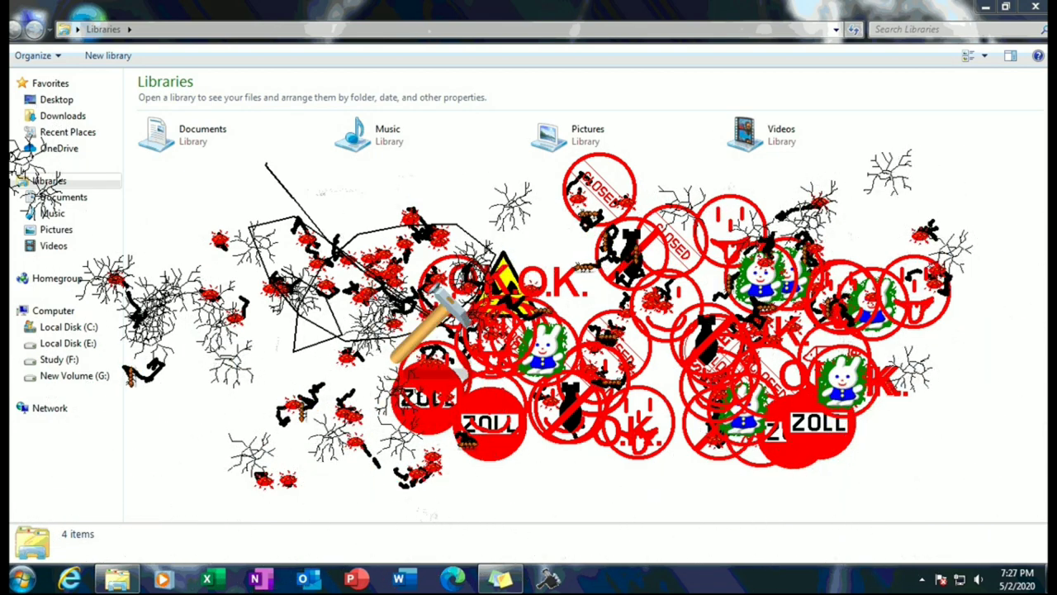